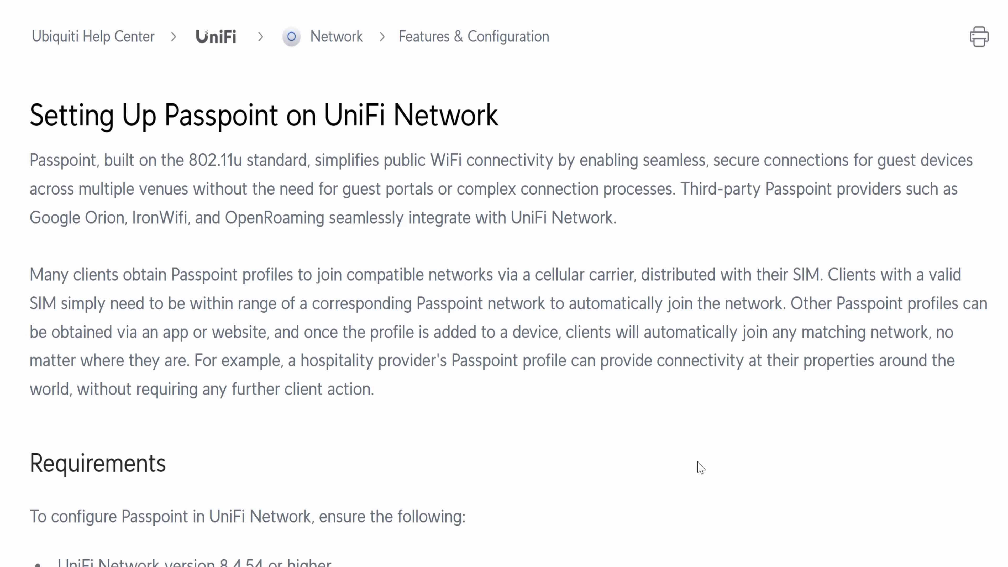
Read down the Passpoint article to its Requirements and RADIUS configuration section
scroll("down", 3)
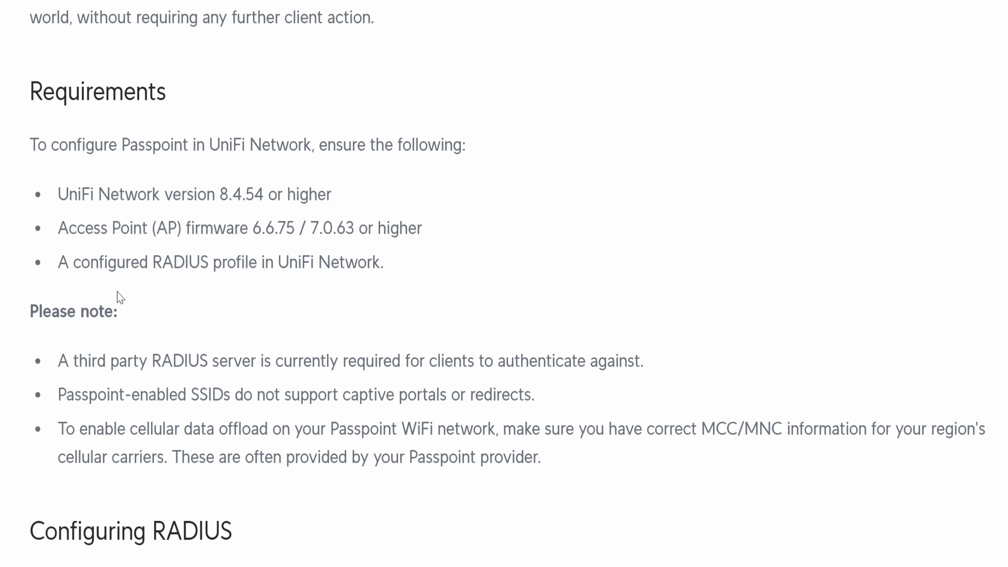
mouse_move(507, 235)
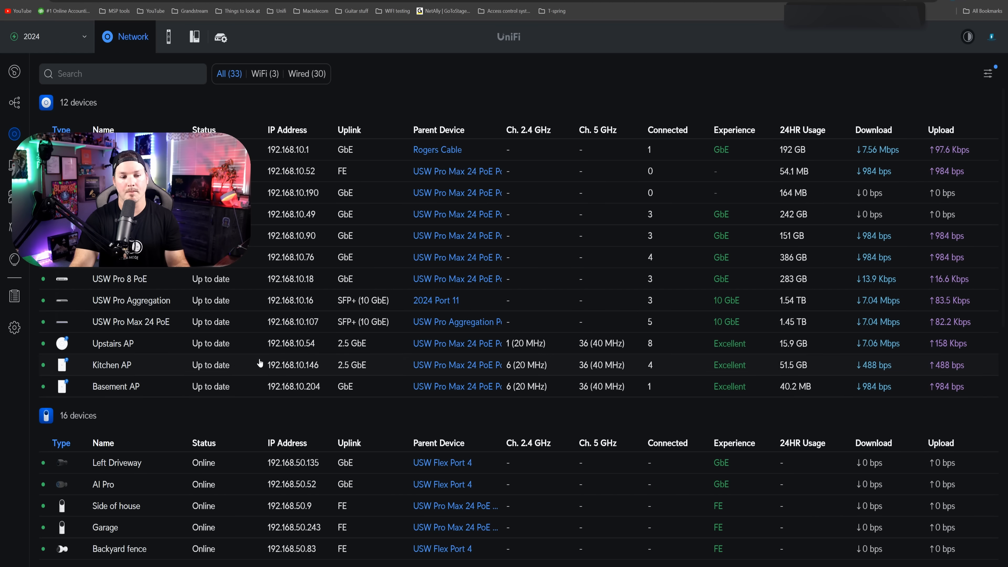
Start a 30-second packet capture on the Upstairs AP's wireless radios for the IoT network
left_click(113, 343)
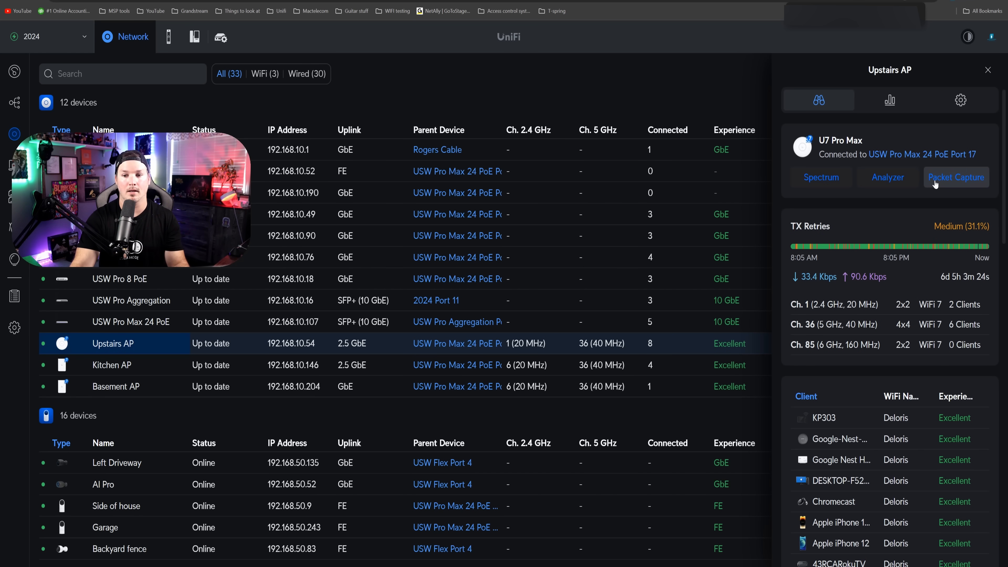
left_click(956, 177)
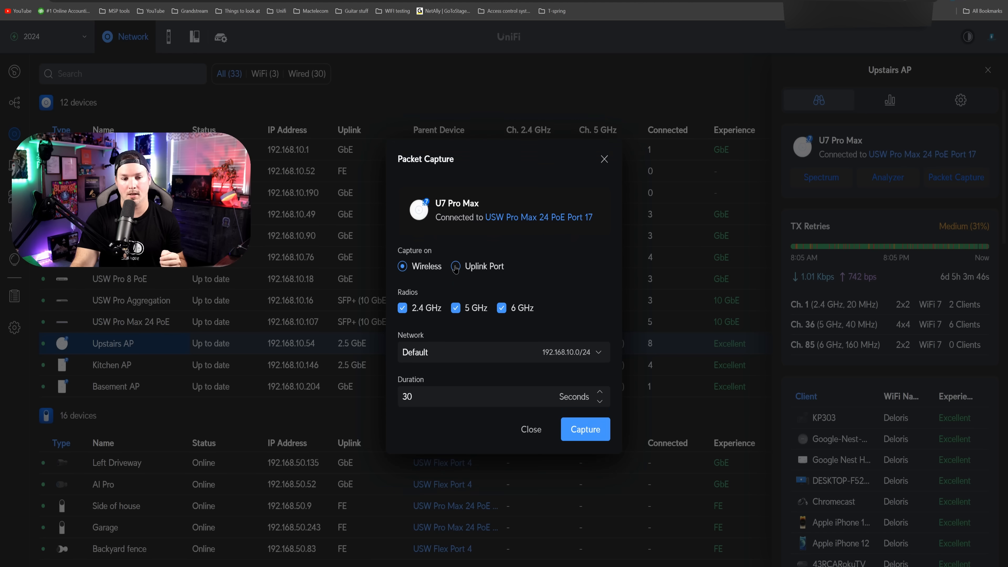
left_click(455, 266)
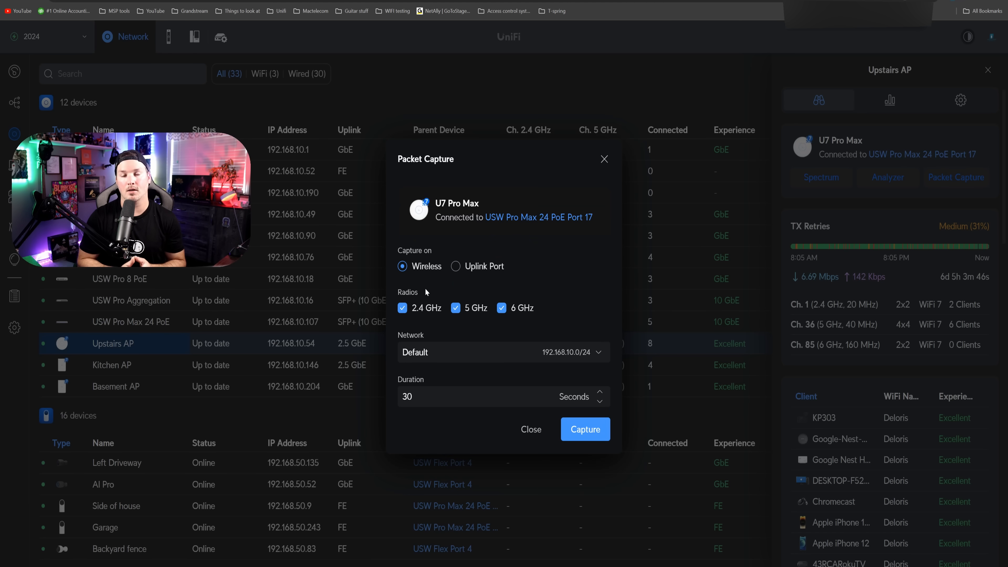
left_click(504, 352)
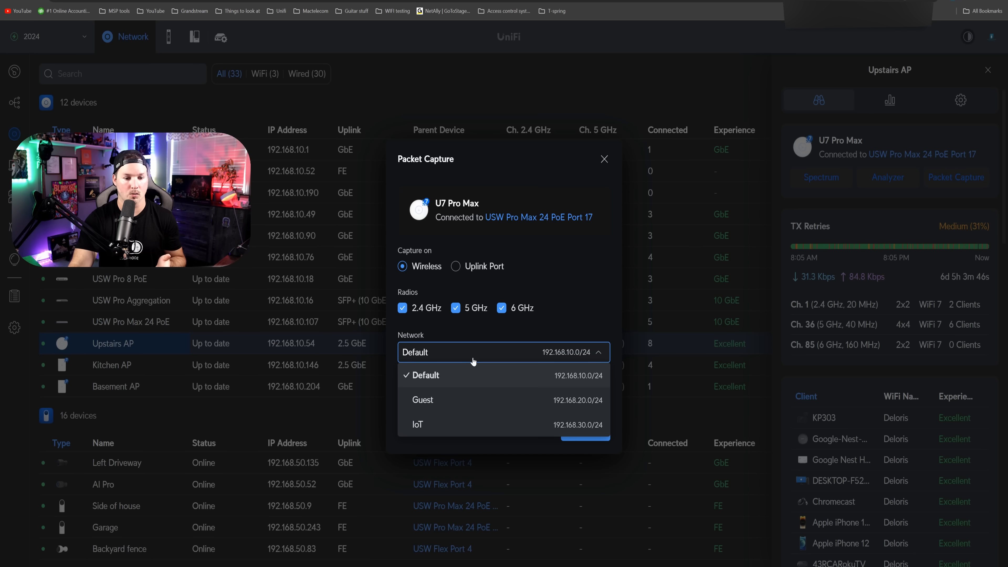
left_click(424, 376)
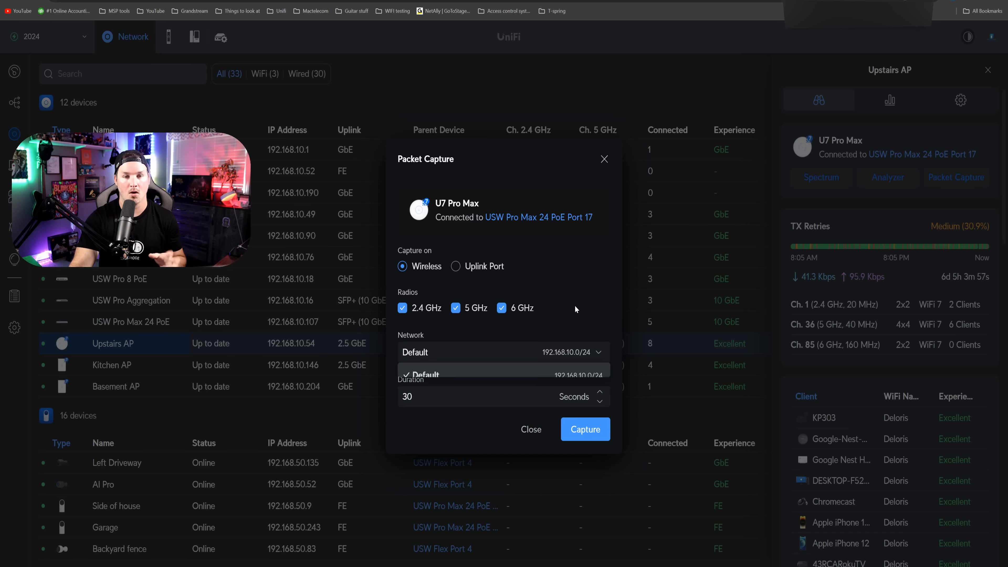
left_click(504, 351)
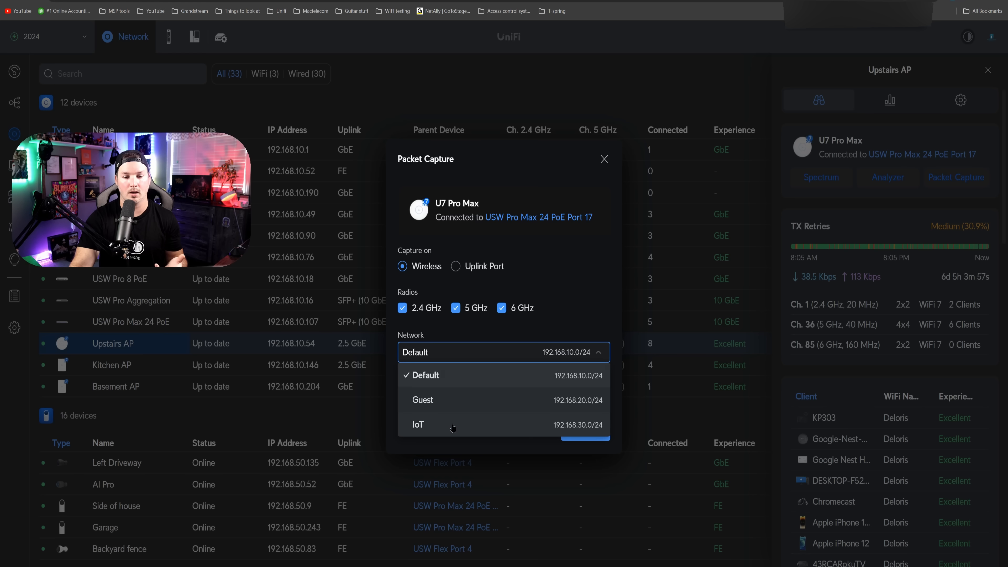
left_click(418, 425)
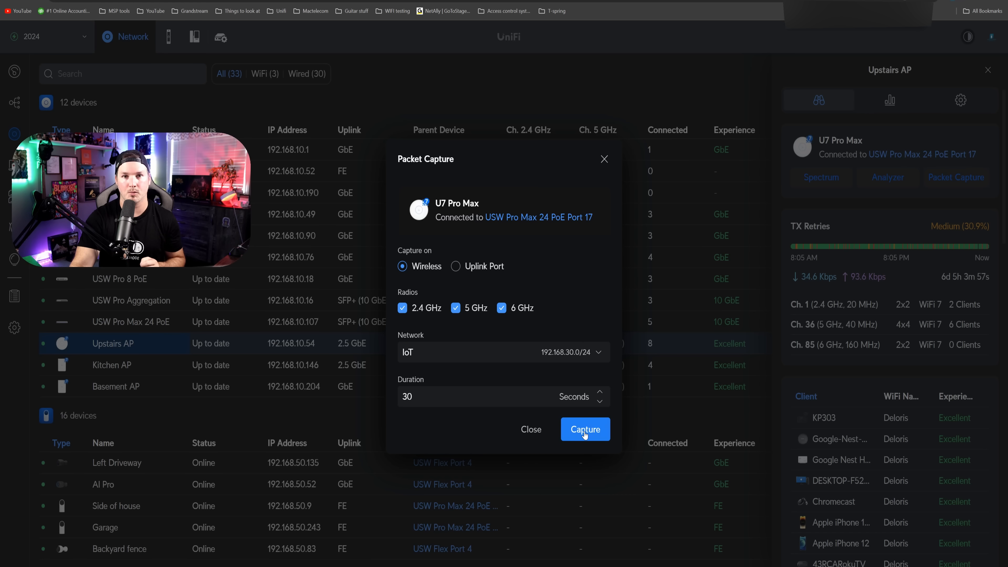
Run the IoT capture and download the finished capture file
left_click(584, 429)
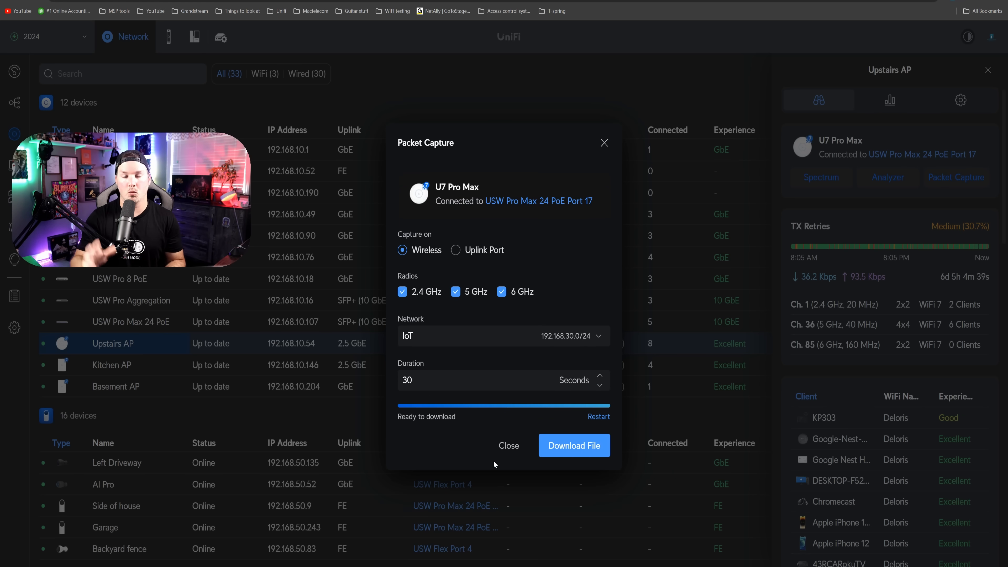
mouse_move(574, 446)
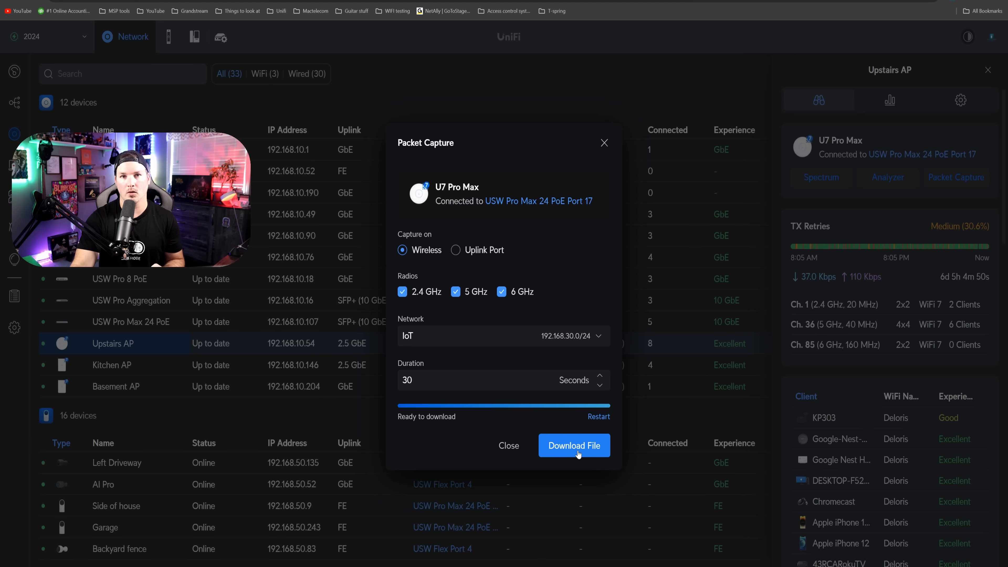
left_click(573, 445)
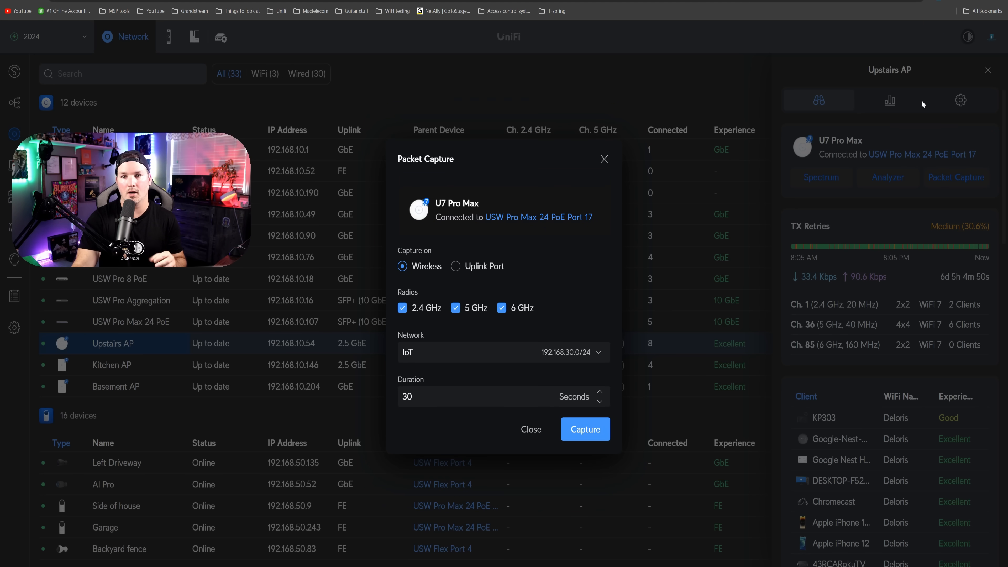
left_click(584, 429)
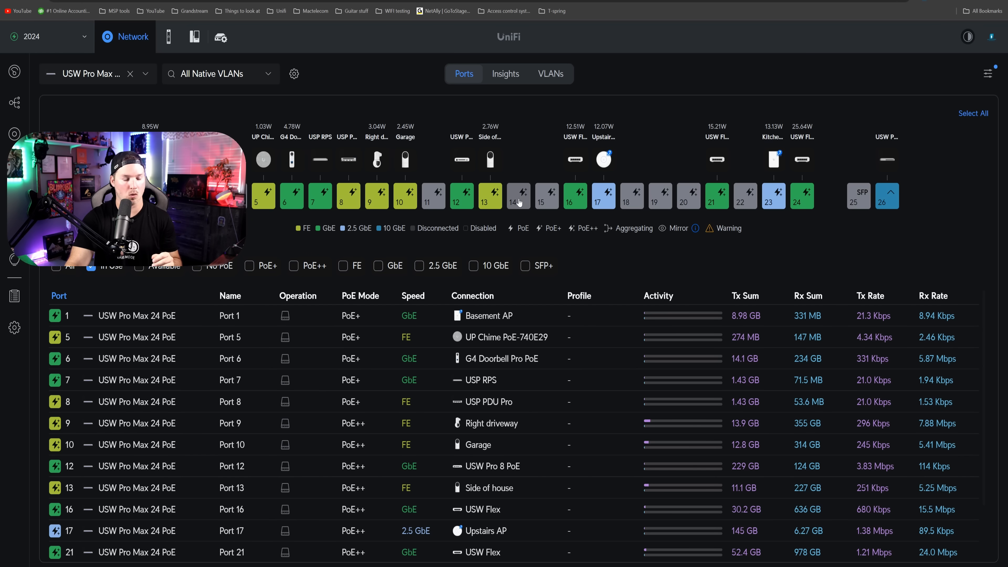
Preview Port 14's Pro AV mode presets, then return it to Active
left_click(519, 195)
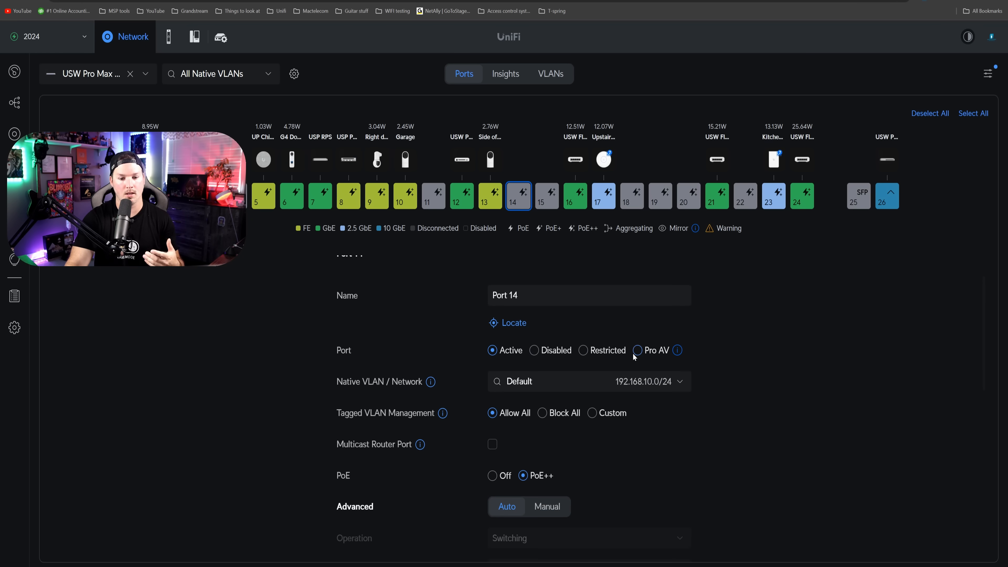
mouse_move(676, 350)
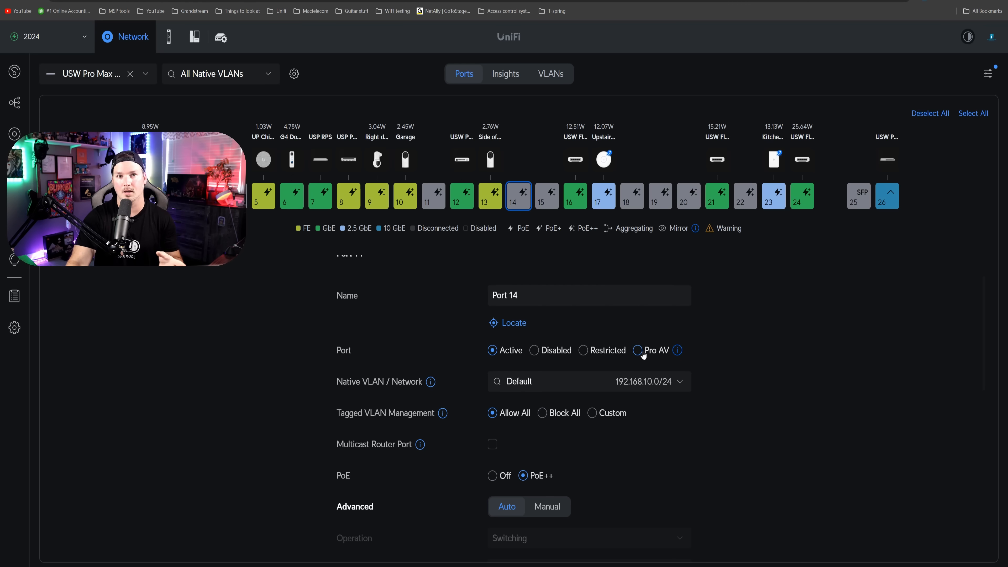
left_click(636, 350)
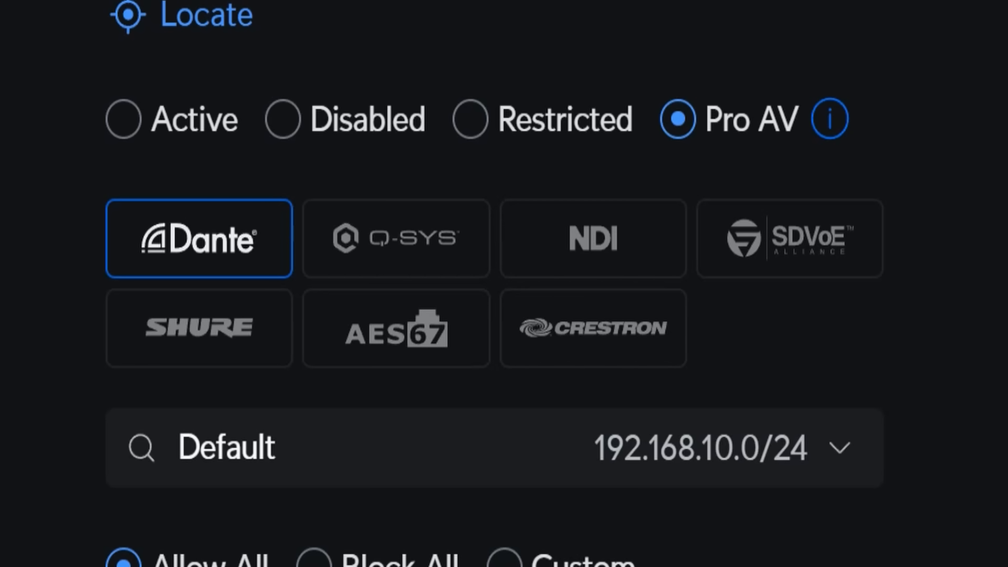
mouse_move(869, 277)
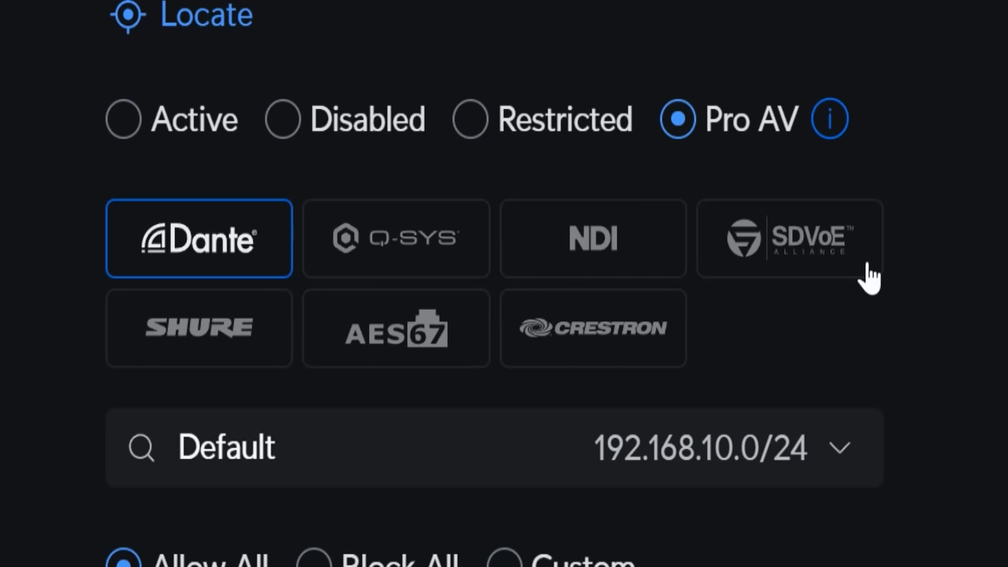
mouse_move(549, 363)
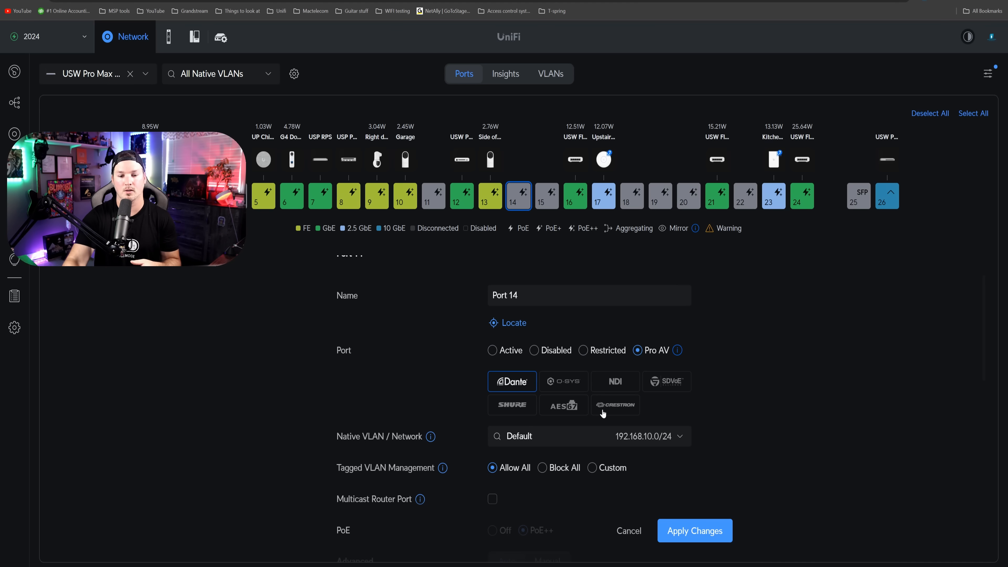
left_click(492, 350)
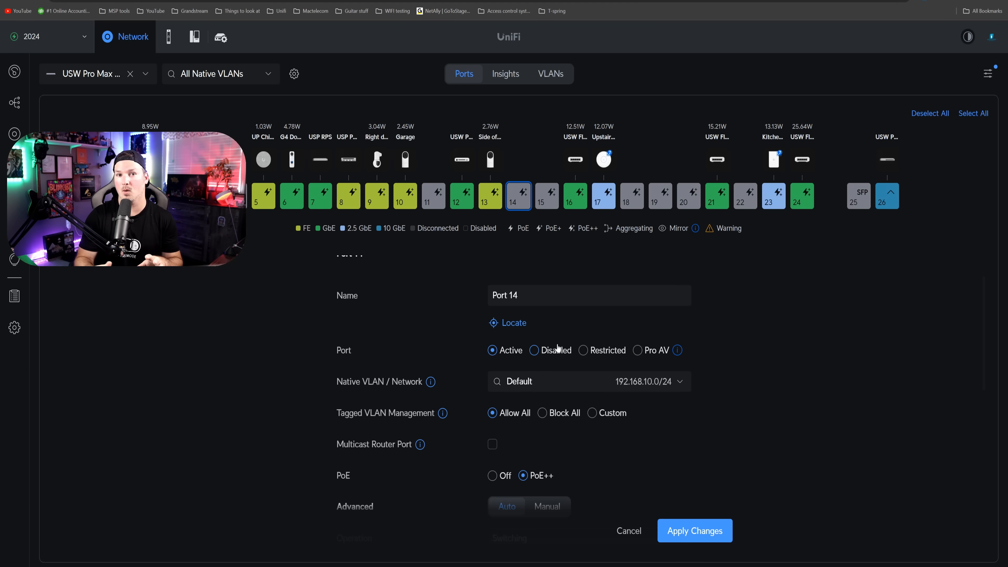
Enable QoS on Port 14 and preview a new QoS rule's protocol choices at defaults
scroll("down", 3)
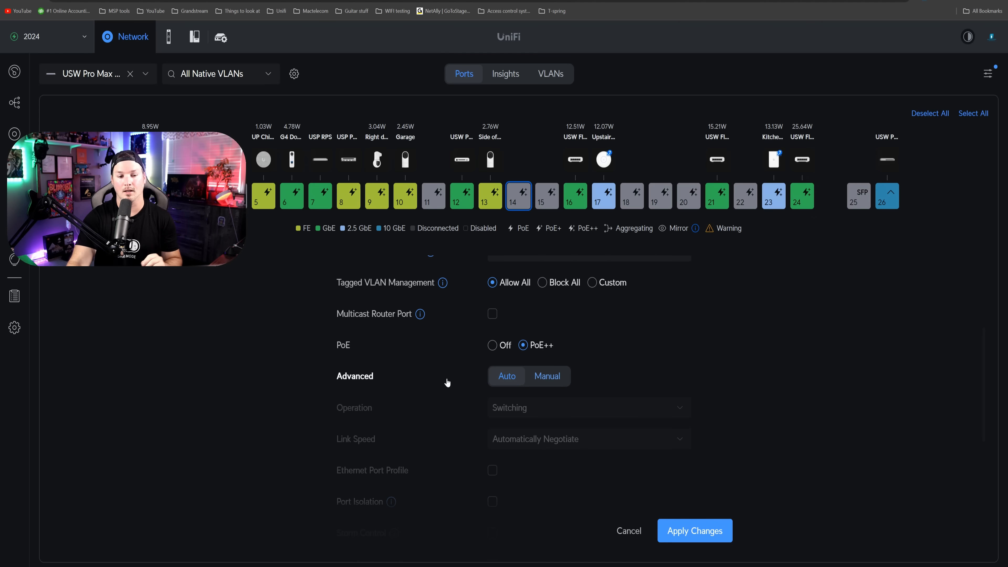
scroll("down", 3)
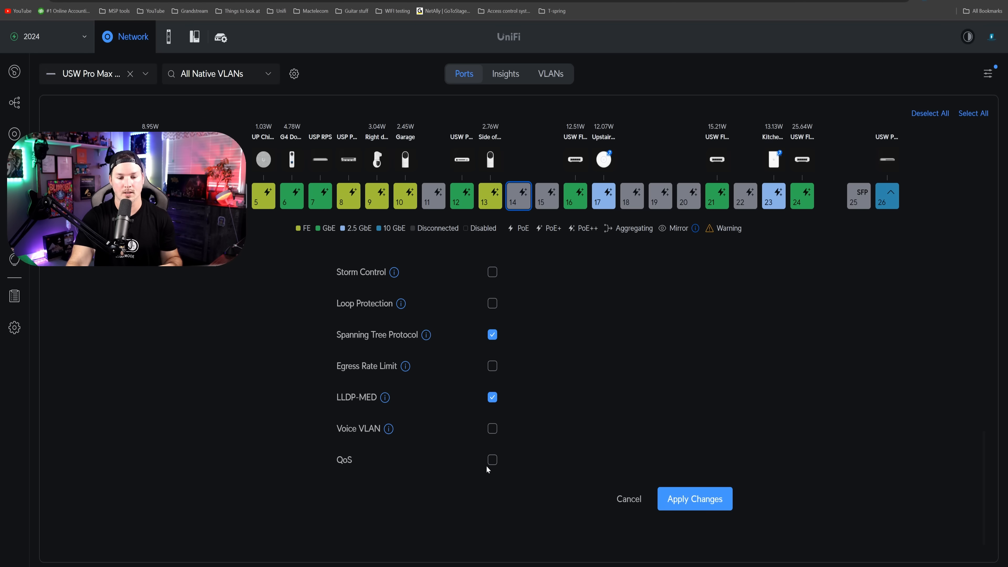
left_click(492, 459)
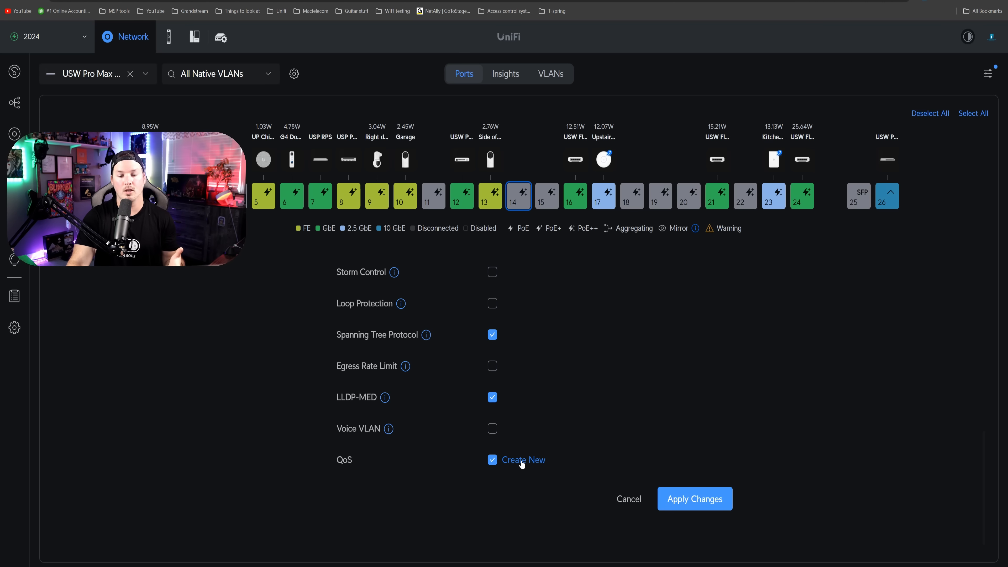
left_click(532, 459)
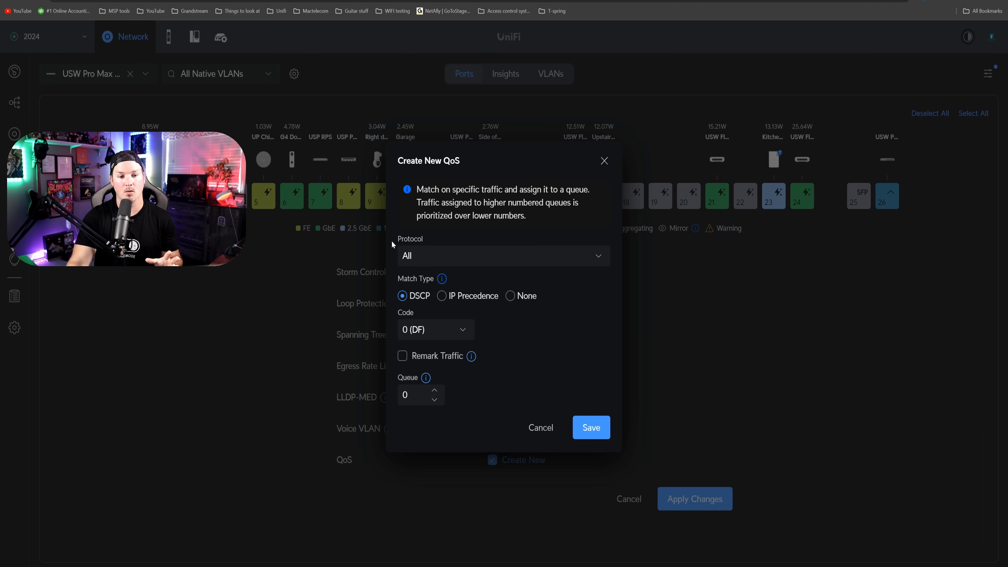
left_click(502, 255)
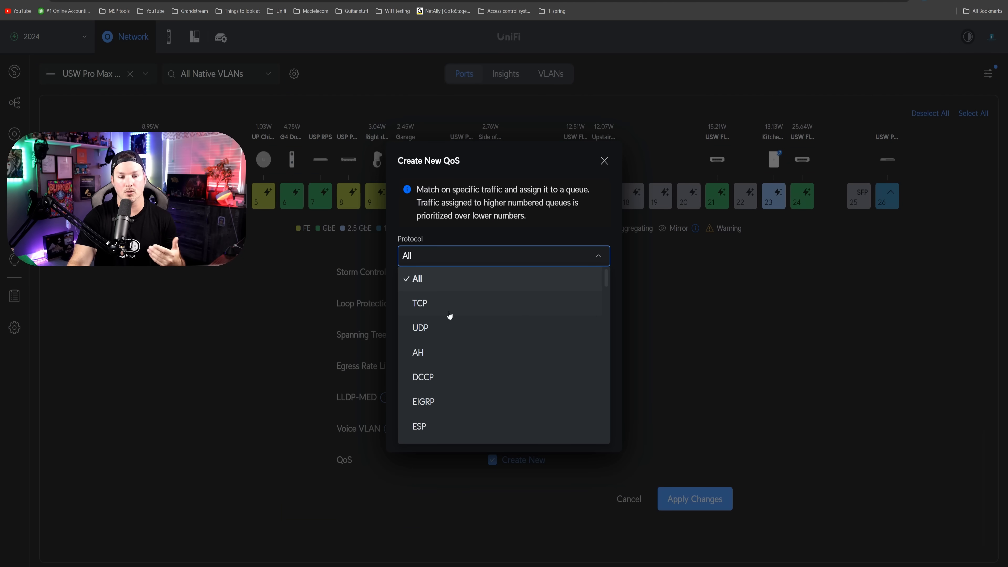
mouse_move(495, 280)
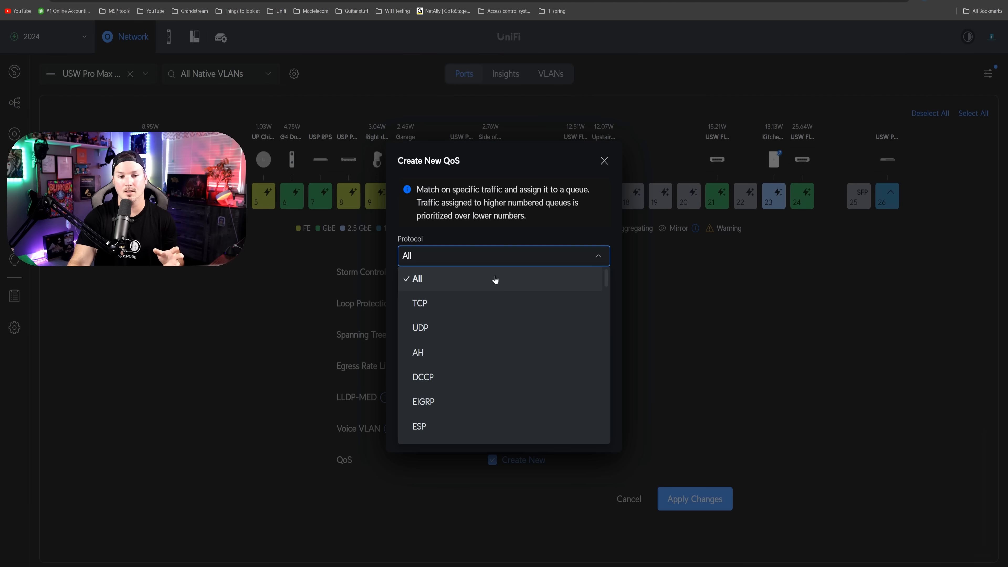
left_click(413, 278)
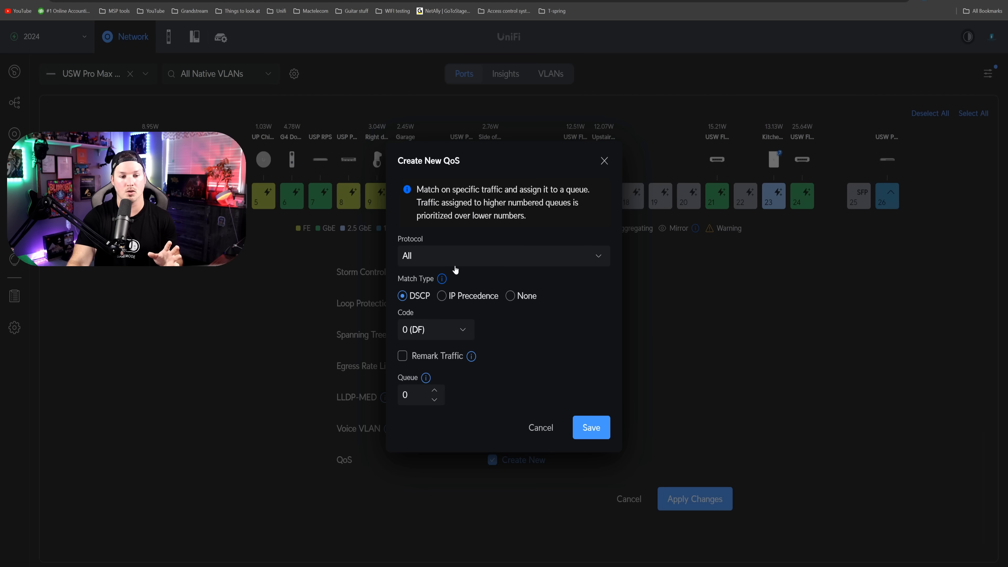
mouse_move(433, 337)
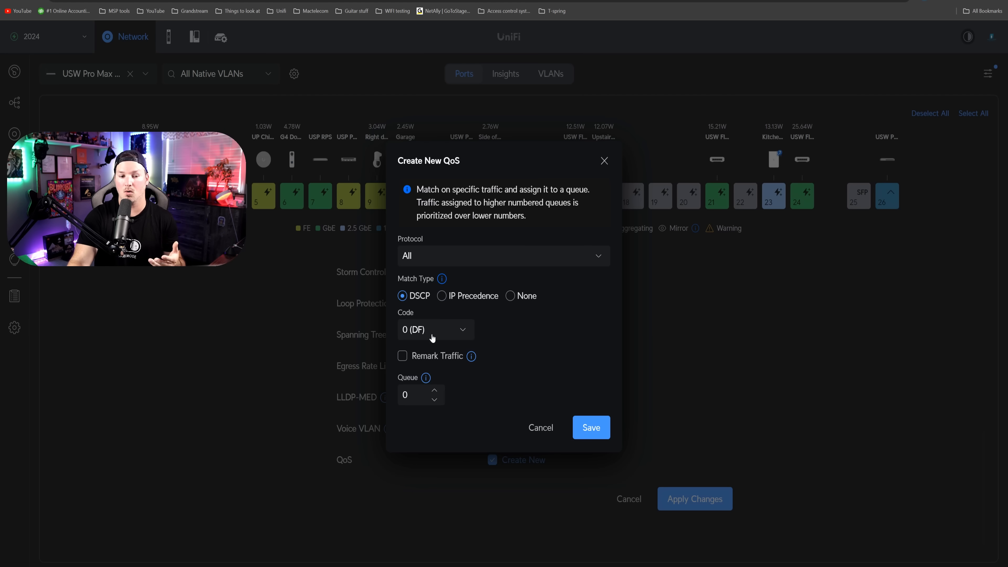
mouse_move(441, 368)
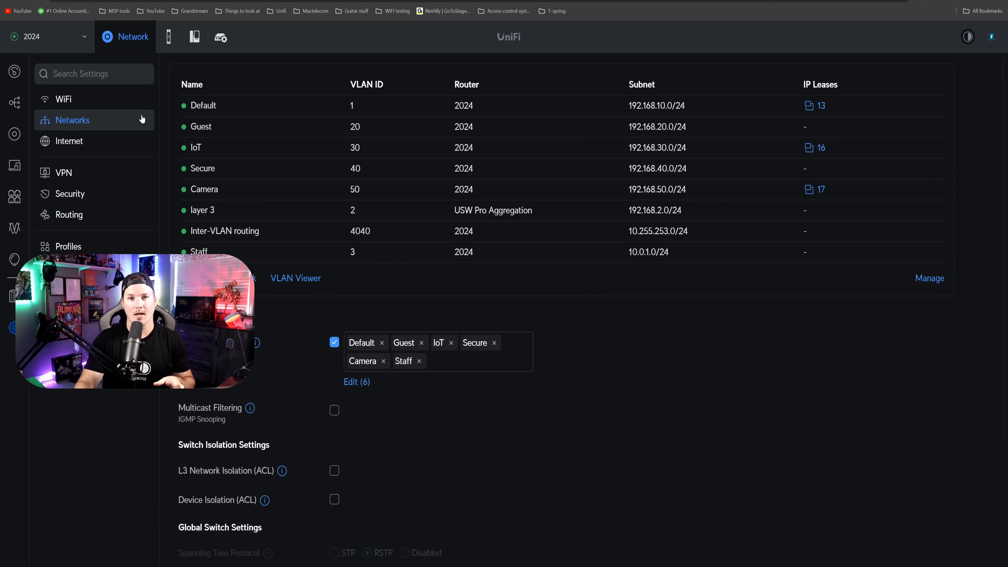
mouse_move(268, 112)
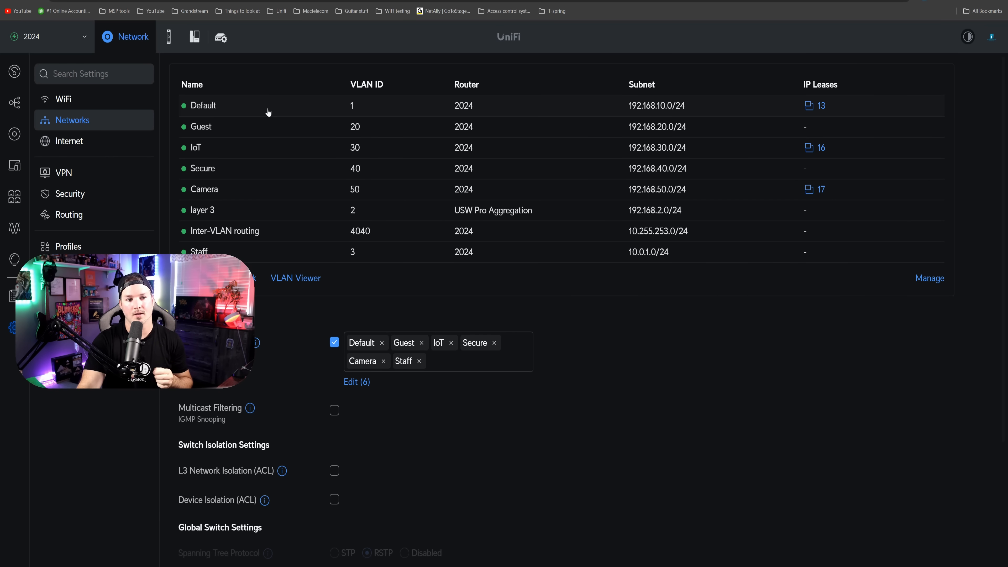
Rename the Default network to 'Main'
left_click(202, 106)
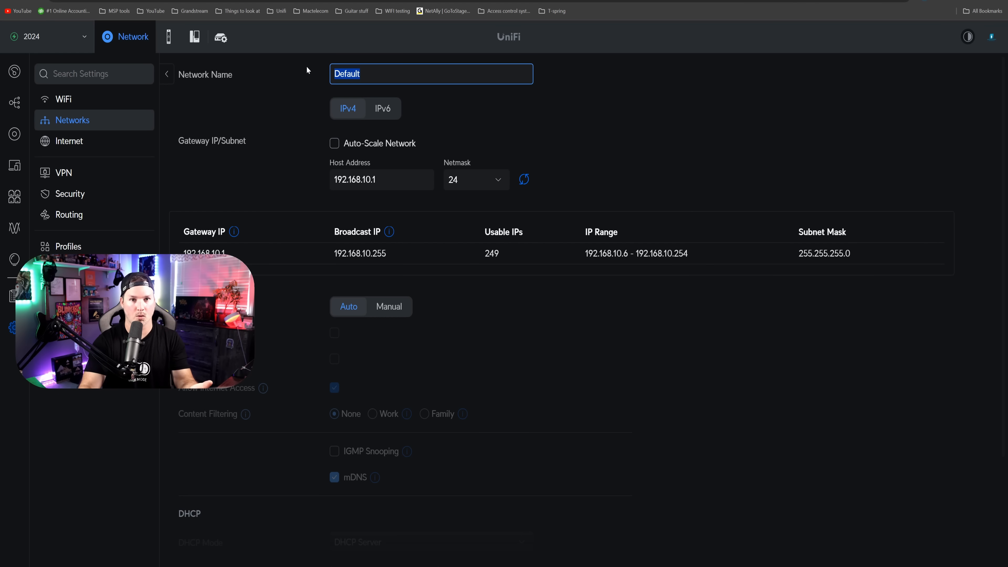
type("Main")
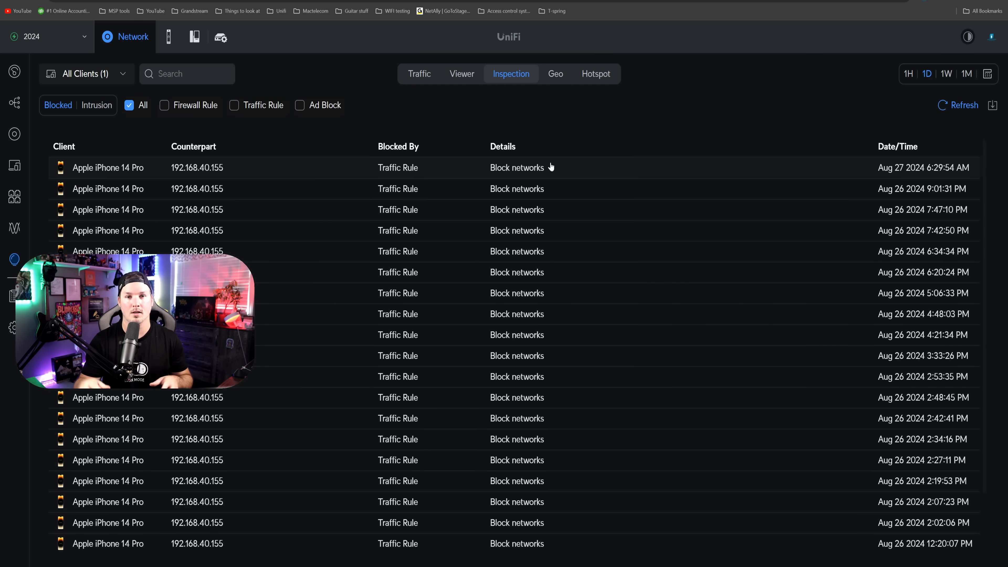
mouse_move(510, 83)
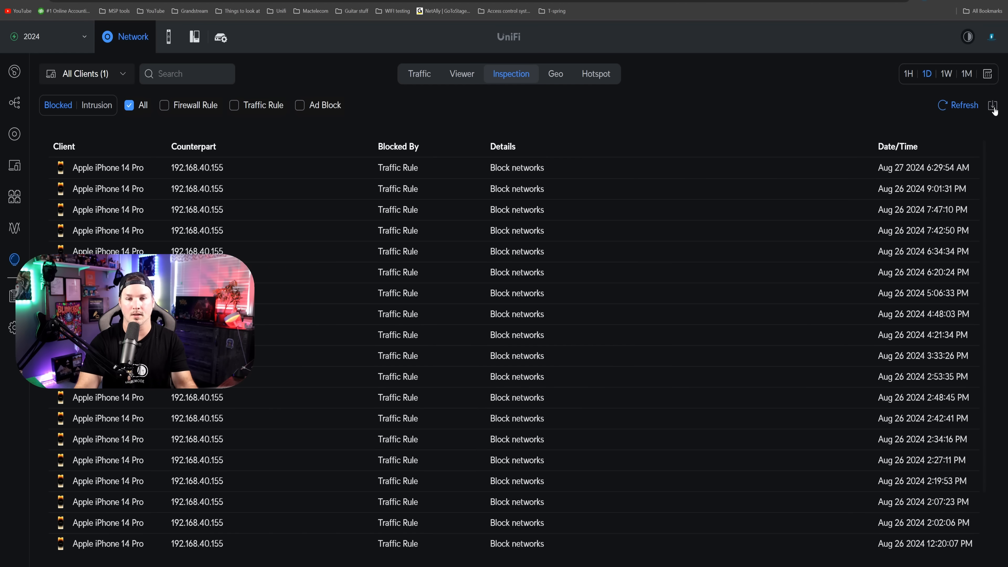
Download the blocked-traffic inspection log for all clients
left_click(994, 105)
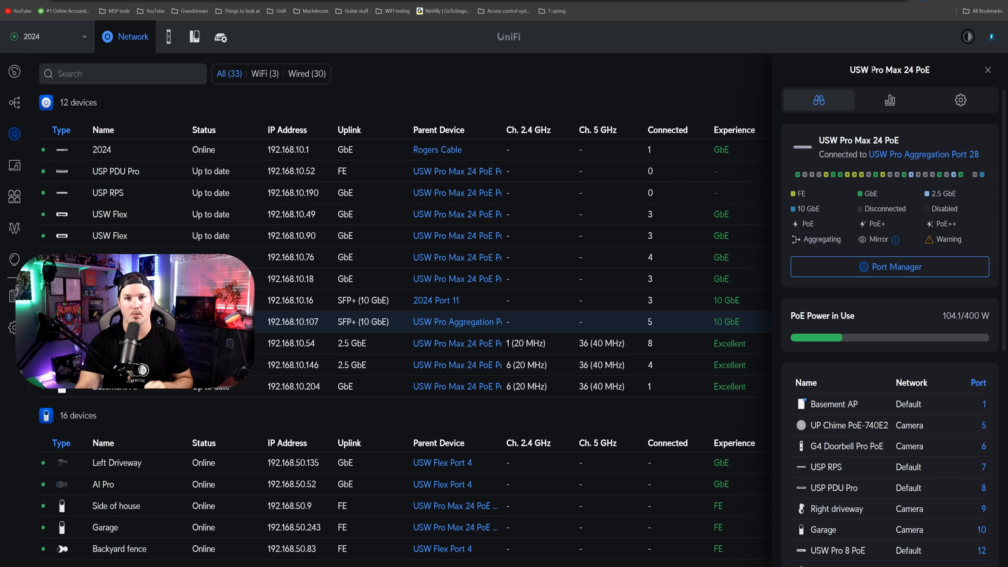
Set the USW Pro Max 24 PoE display rotation to 270° in its Manage settings
left_click(960, 100)
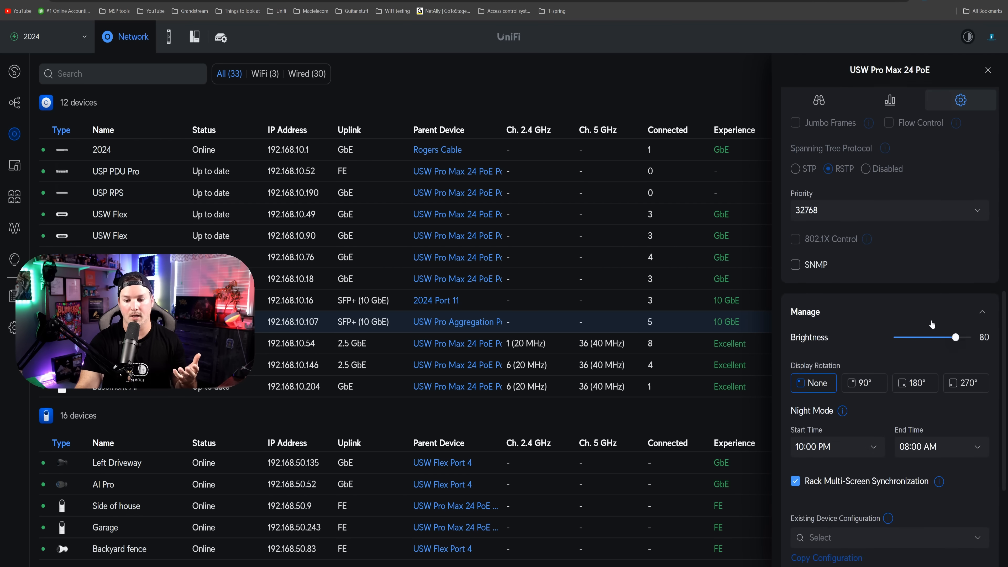
scroll("down", 3)
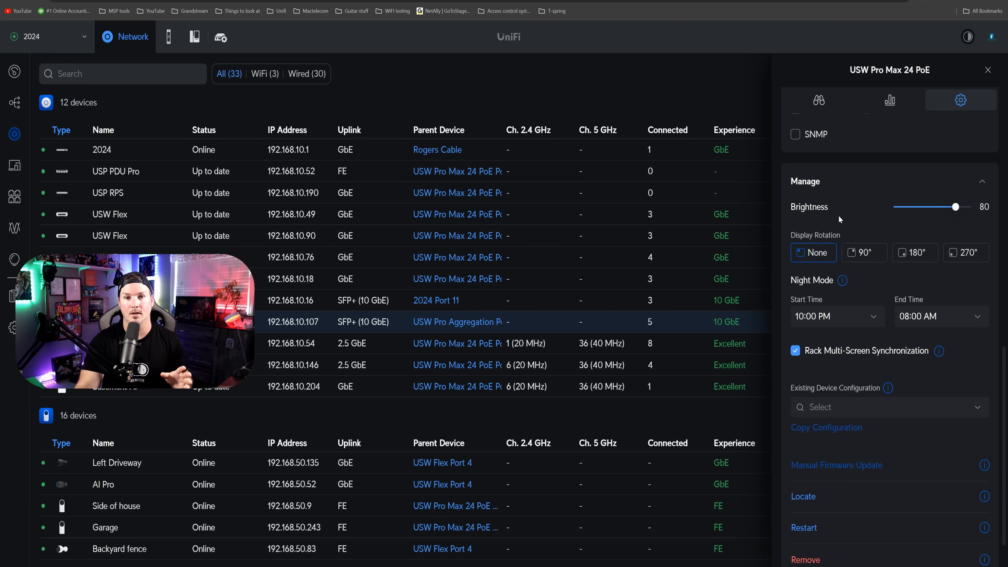
mouse_move(863, 250)
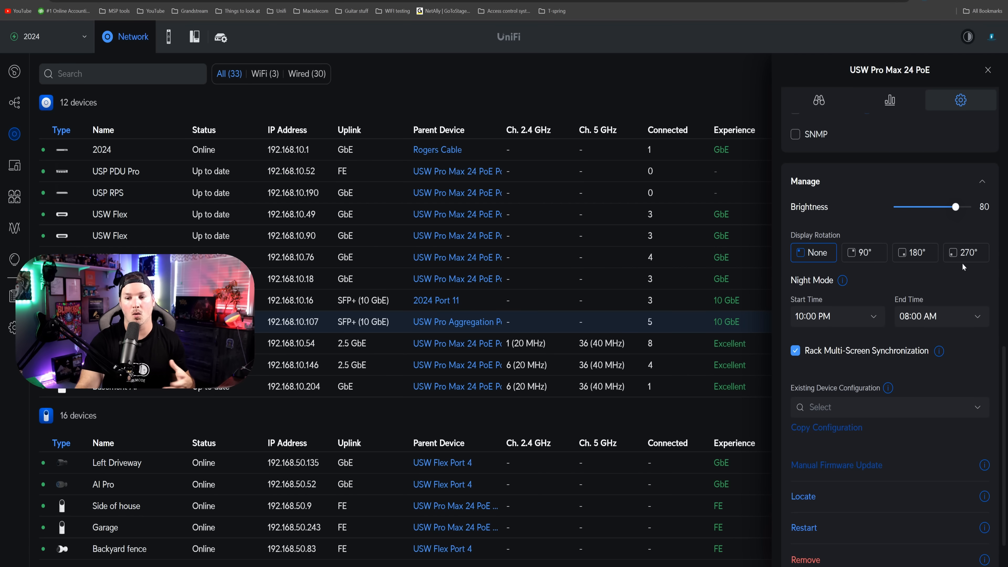
left_click(965, 251)
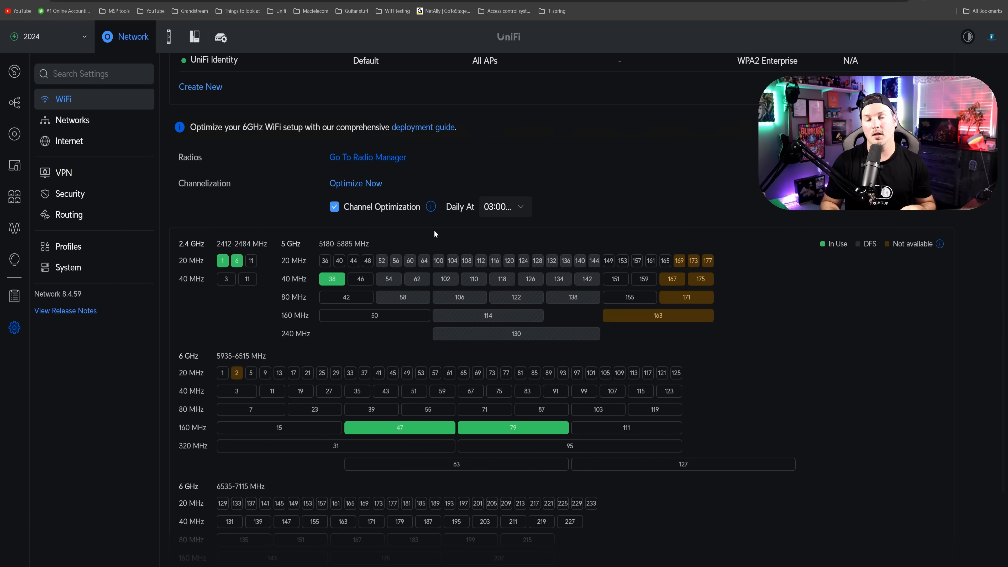
mouse_move(207, 194)
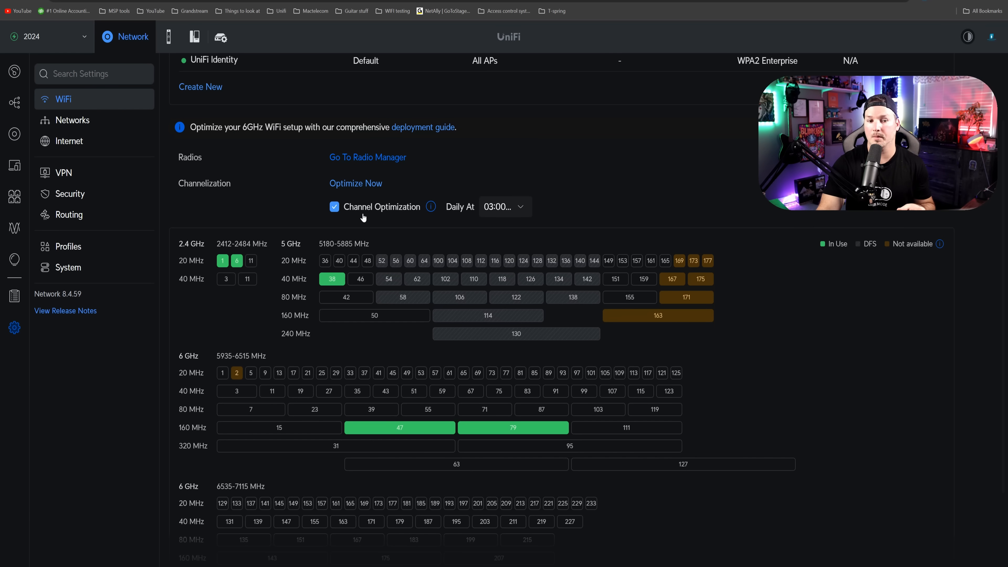
Inspect the 2.4, 5 and 6 GHz channel map tiles for in-use, DFS and unavailable channels
left_click(504, 206)
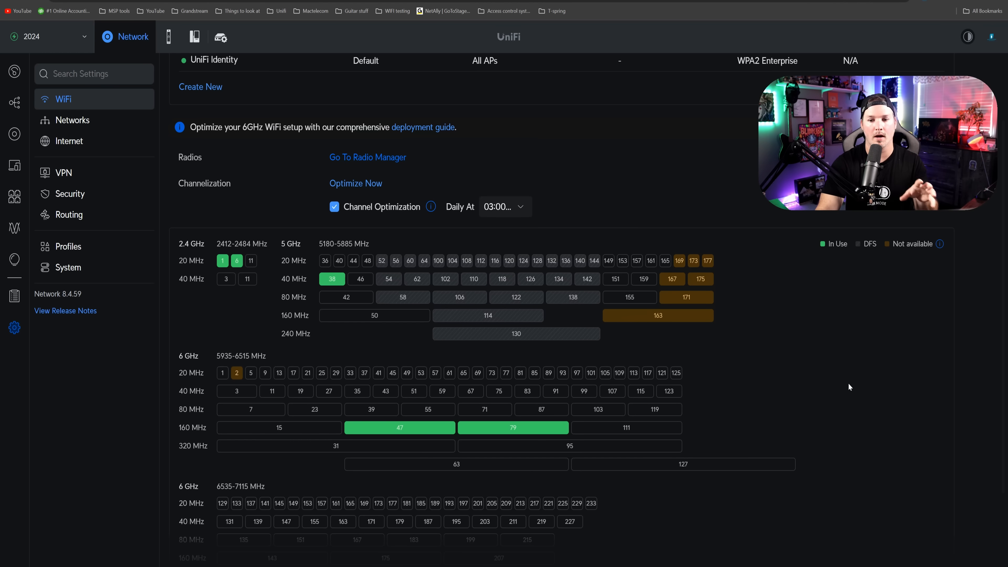
mouse_move(707, 261)
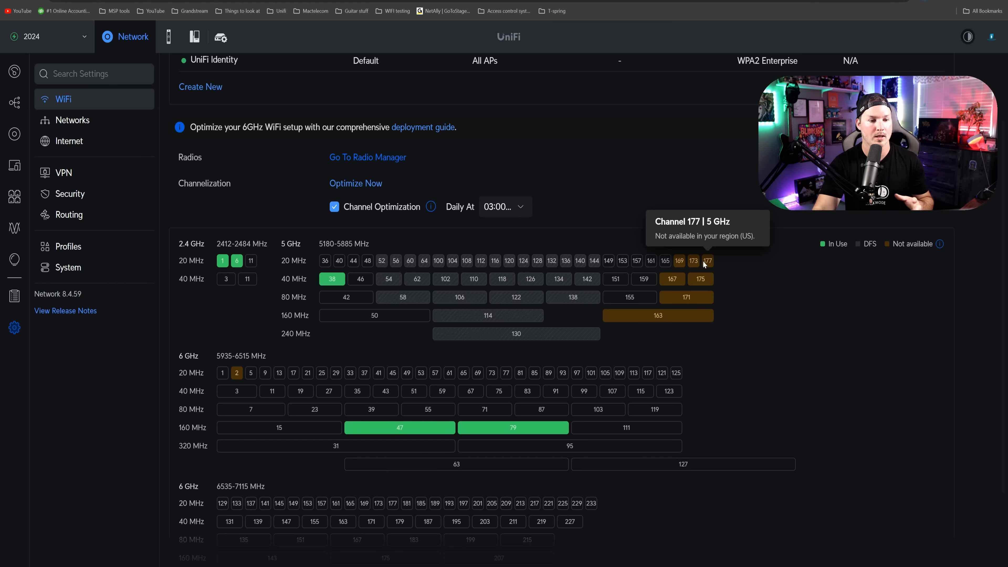
mouse_move(612, 225)
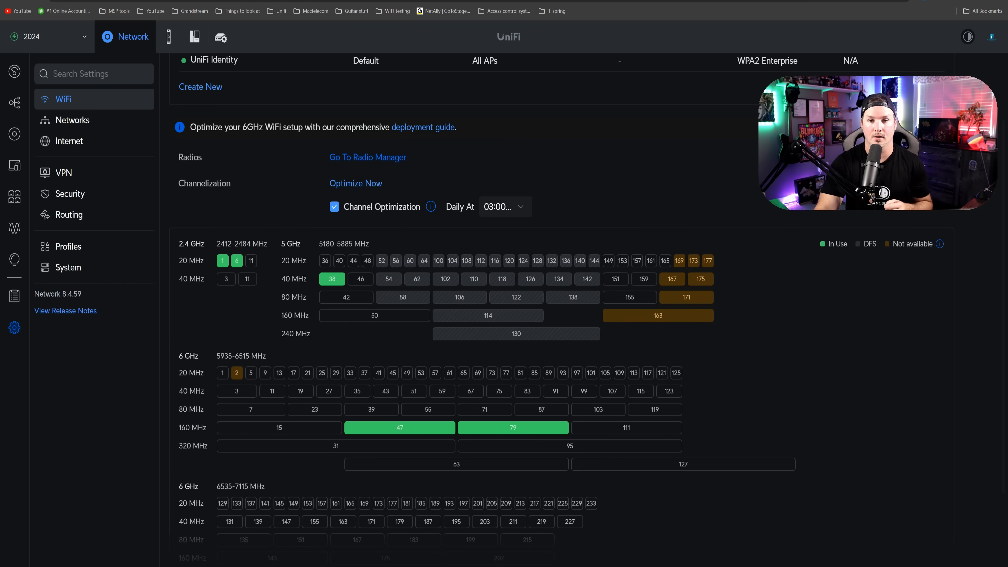
mouse_move(317, 335)
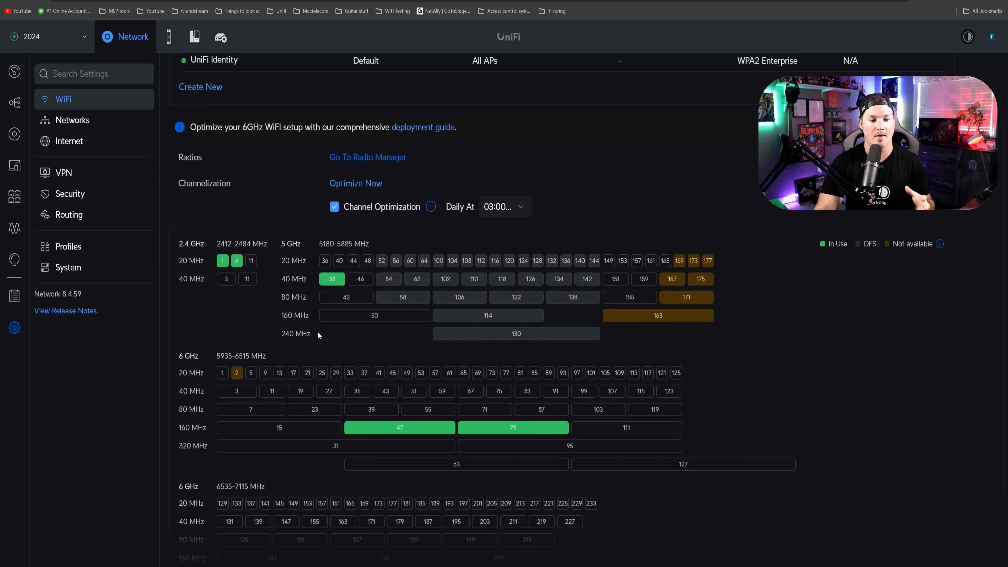
mouse_move(399, 427)
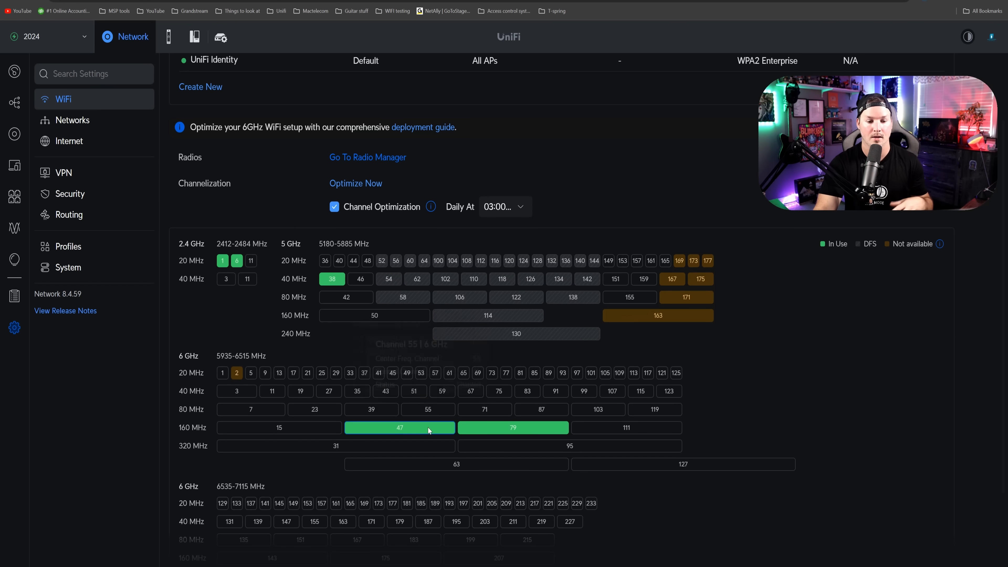
mouse_move(513, 427)
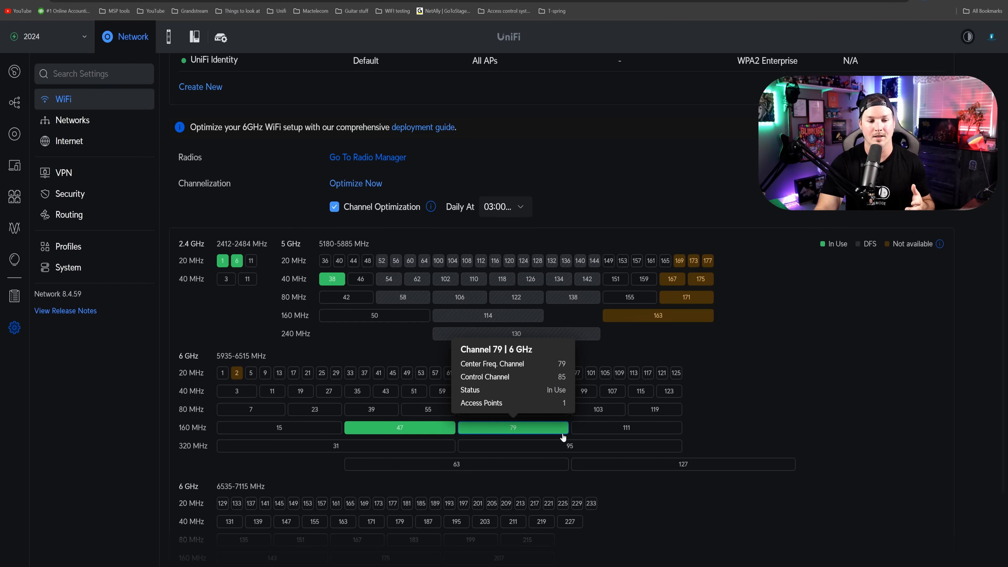
mouse_move(819, 401)
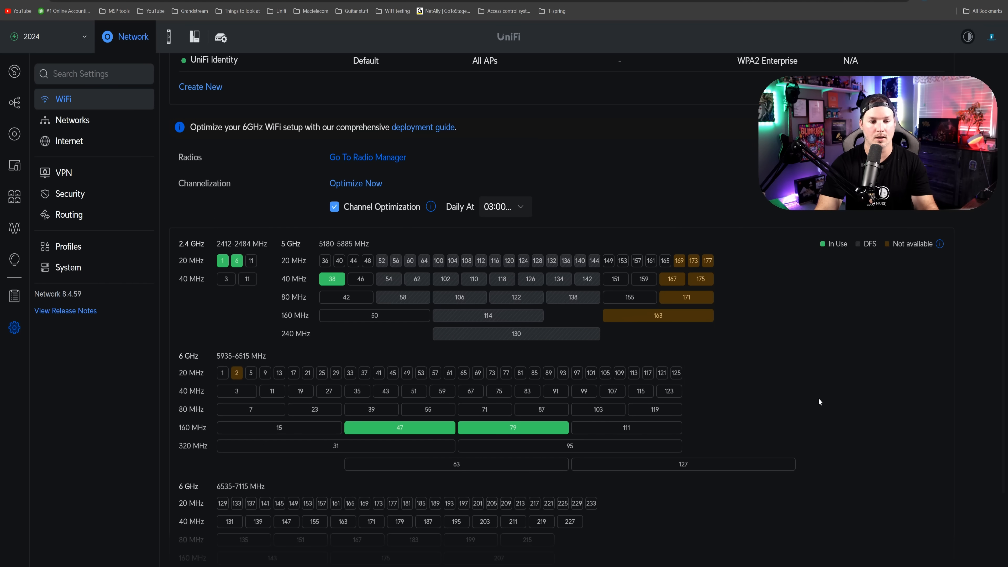
mouse_move(373, 315)
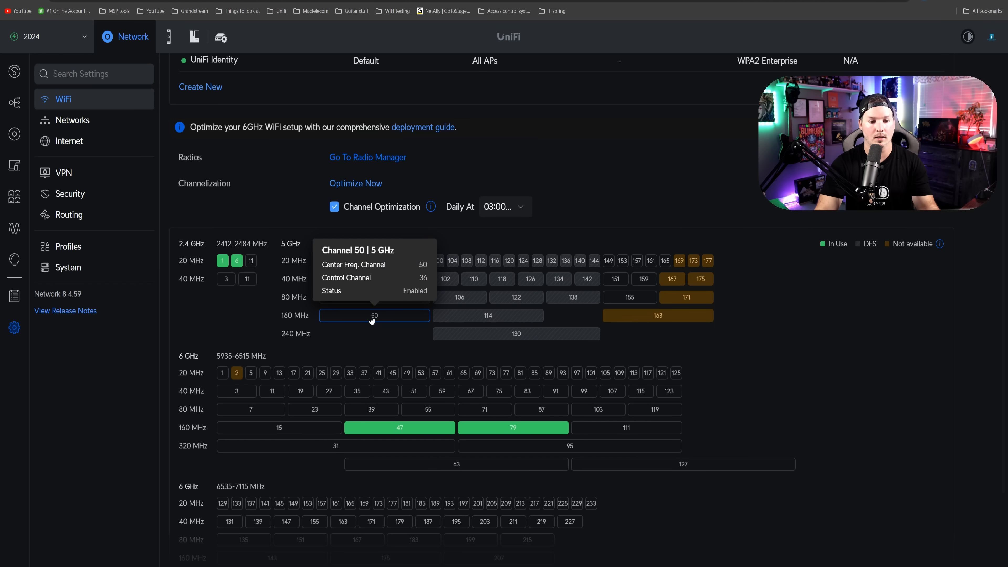
mouse_move(378, 322)
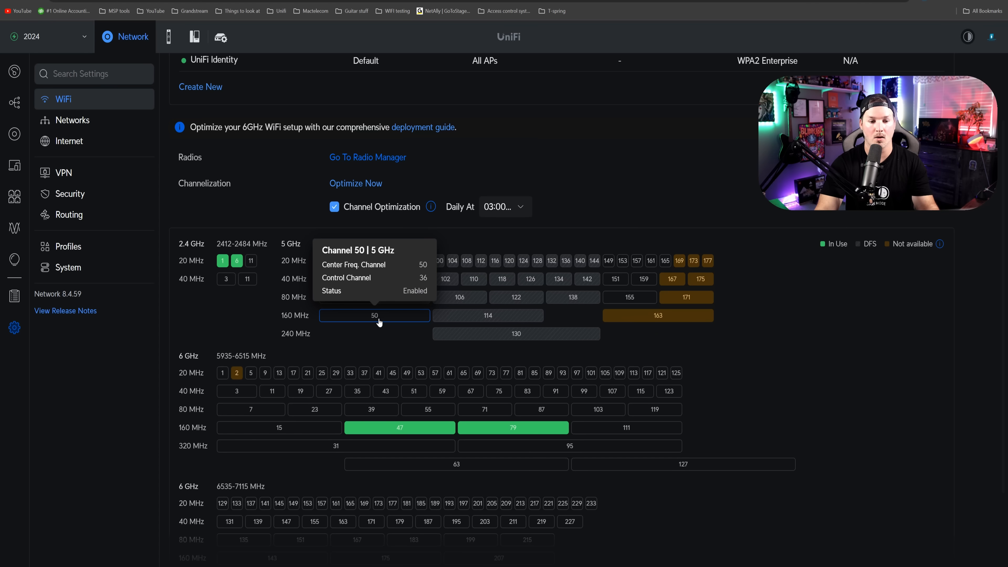
left_click(375, 315)
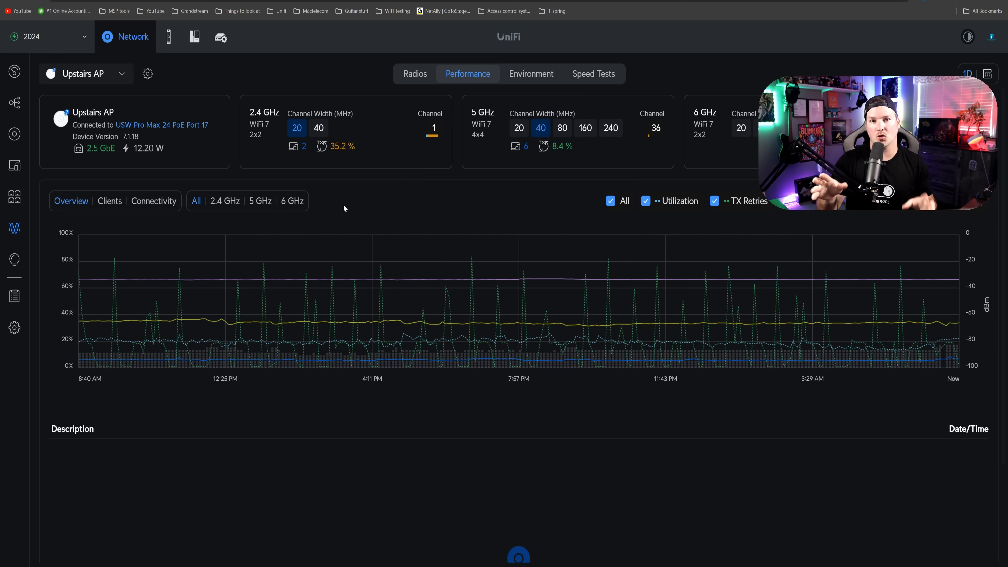
mouse_move(174, 301)
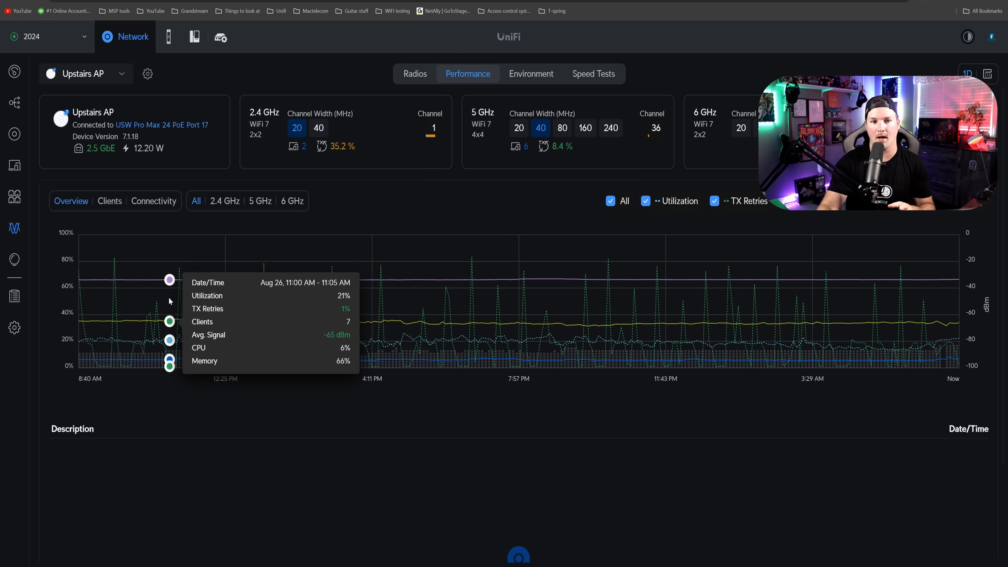
mouse_move(777, 237)
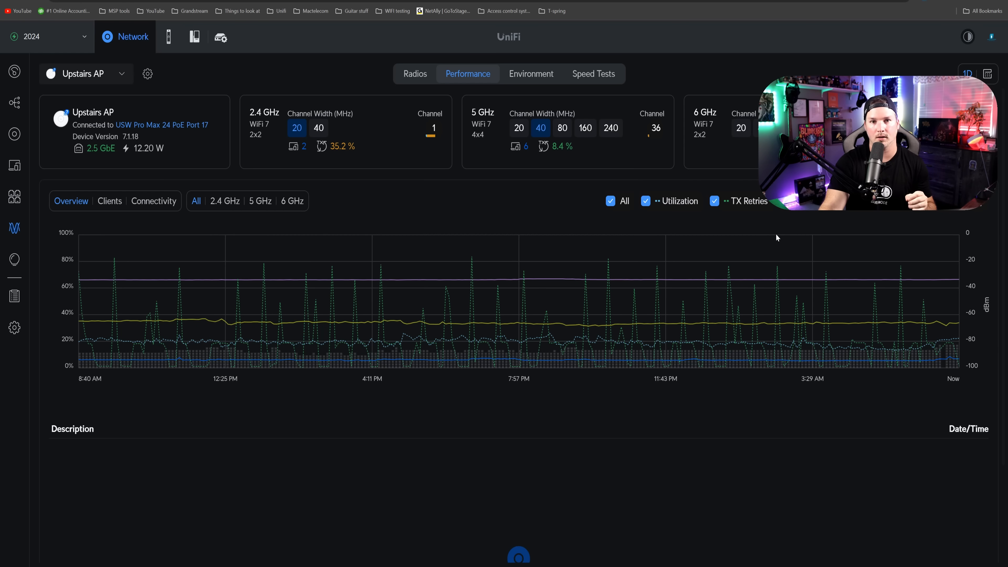
mouse_move(14, 327)
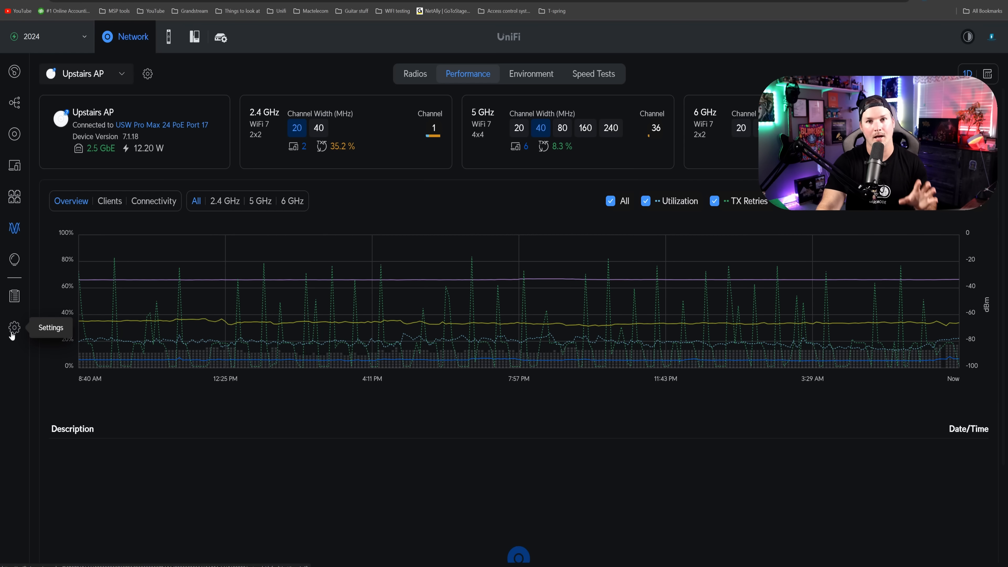
Switch DNS Shield to Custom in Security settings and confirm enabling it
left_click(14, 327)
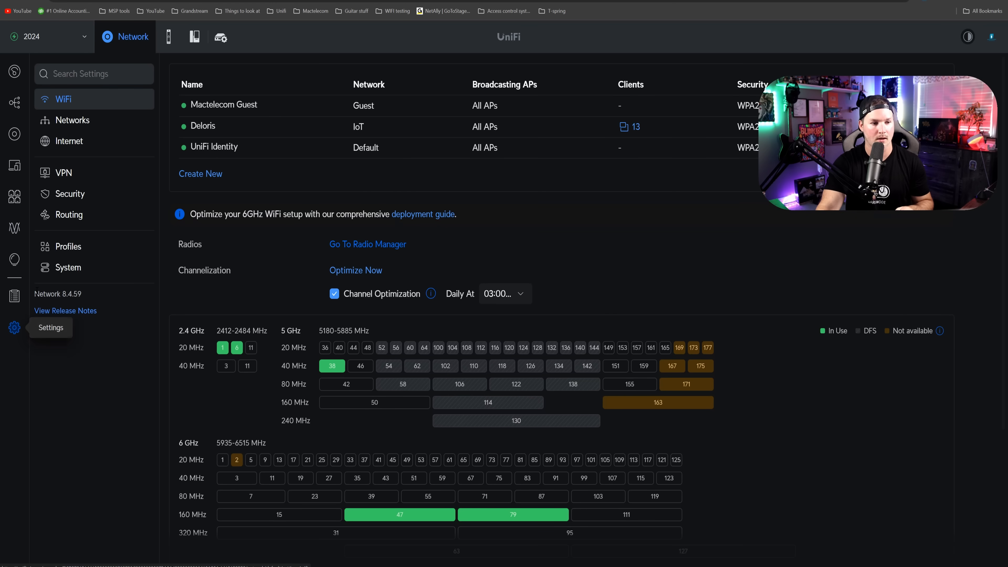
left_click(69, 193)
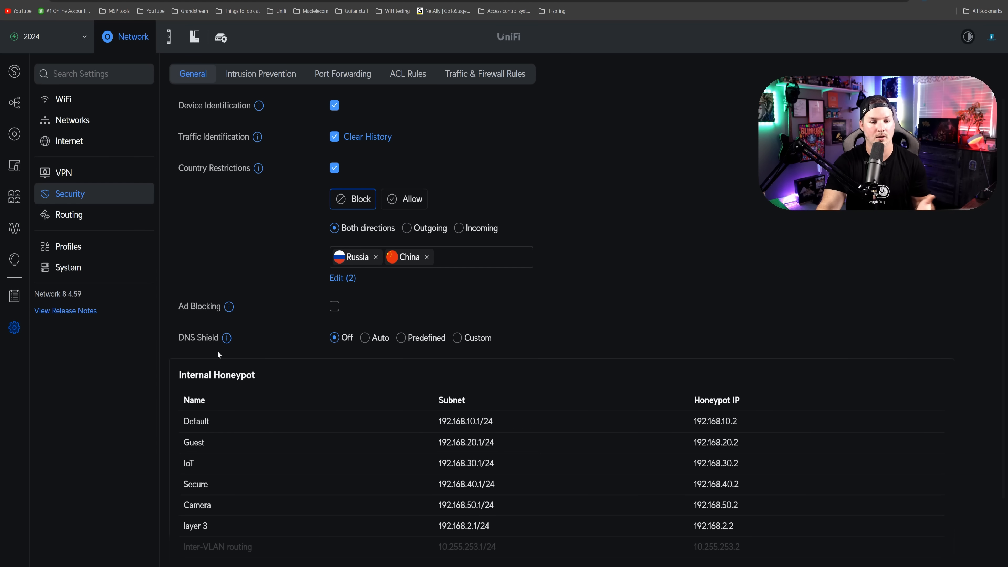
mouse_move(458, 338)
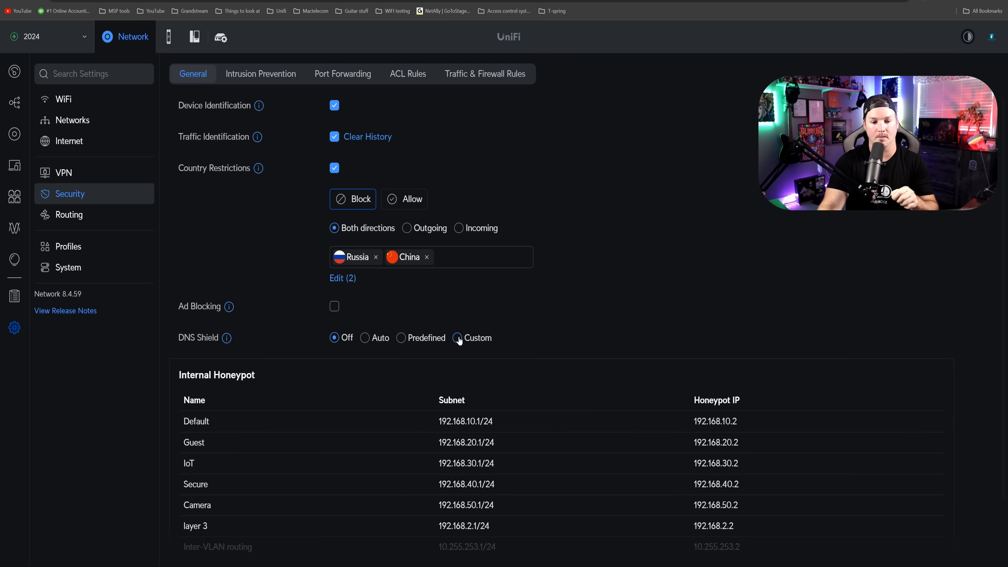
left_click(457, 337)
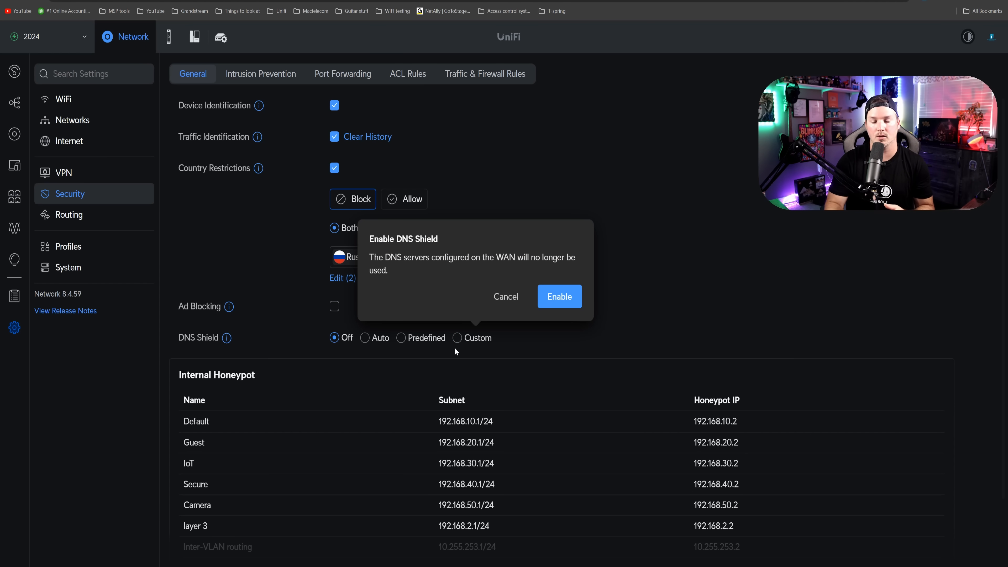
left_click(558, 296)
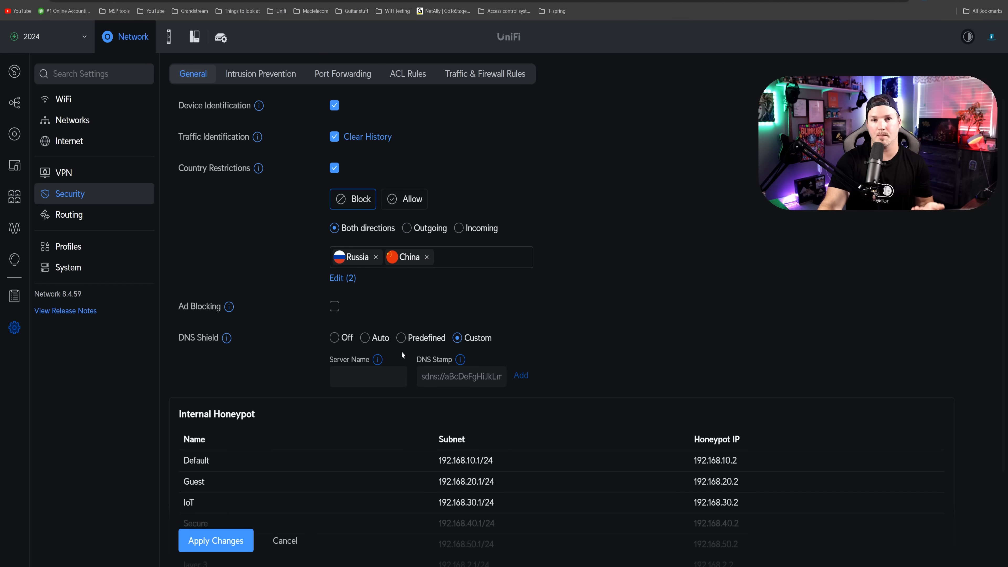
mouse_move(378, 359)
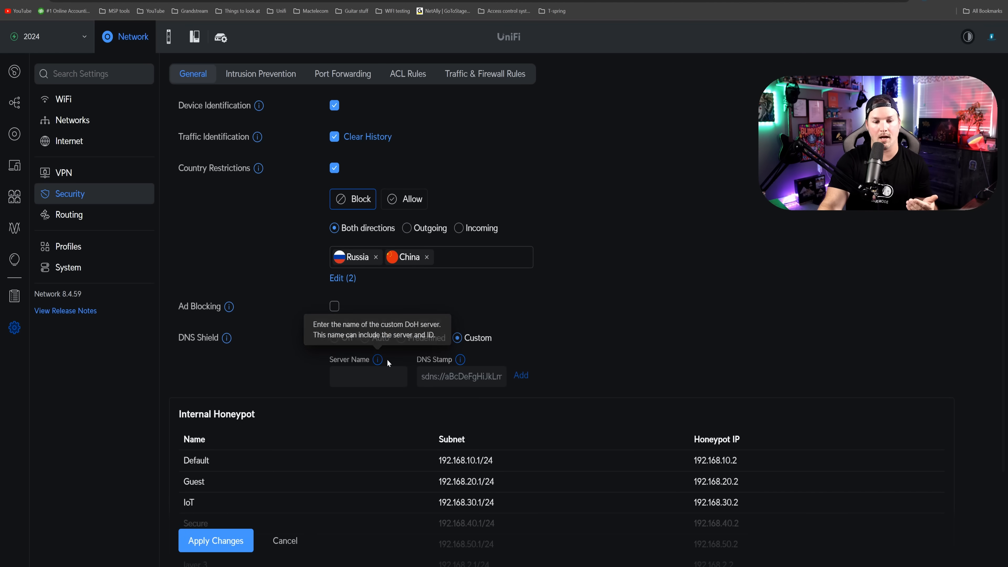
mouse_move(458, 359)
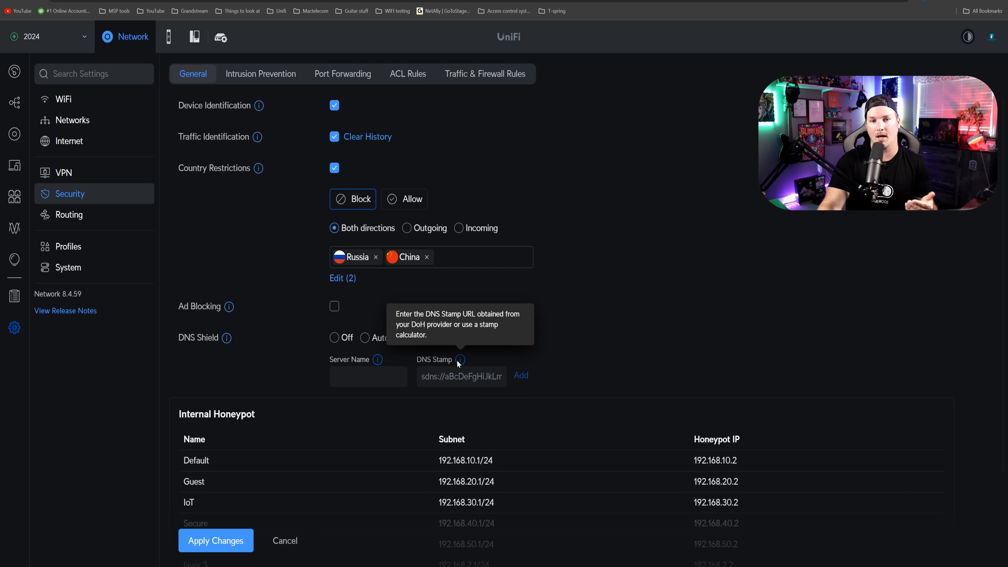